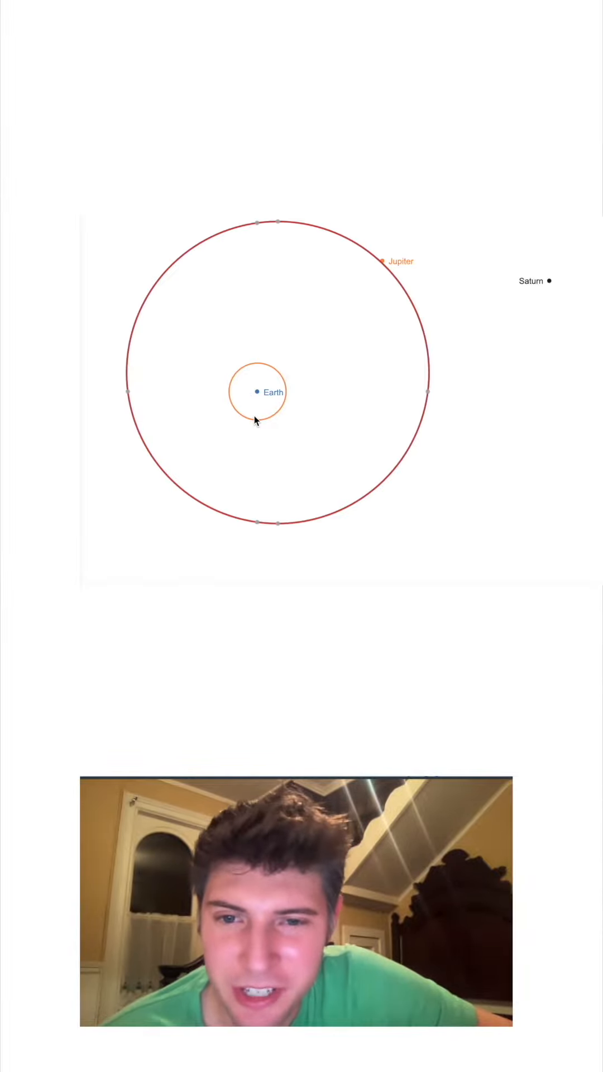
mouse_move(129, 268)
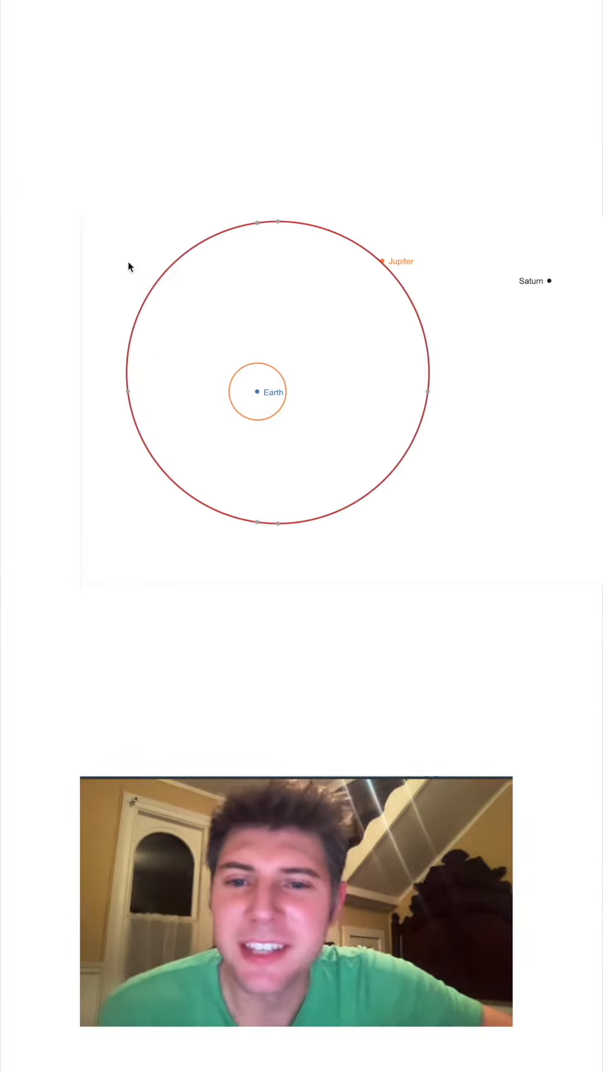